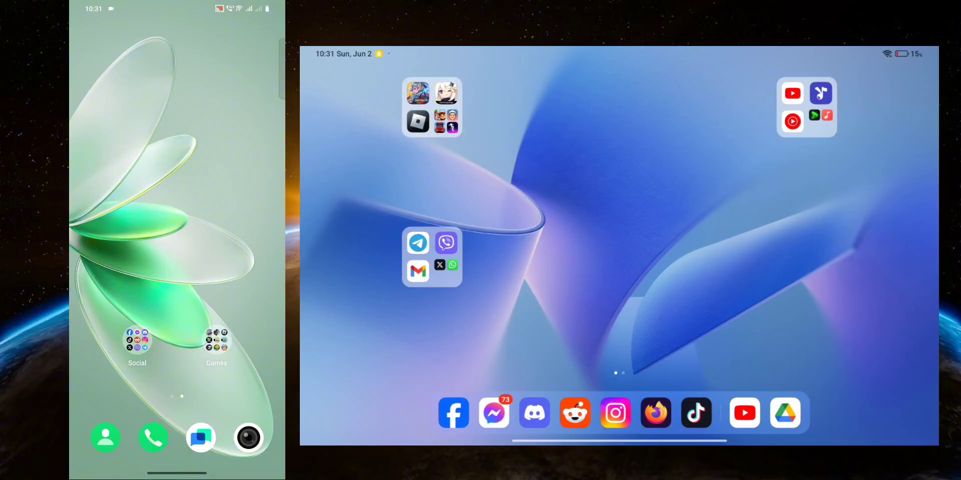
- Pull down Quick Settings and launch the Quick Share tile on phone and tablet
scroll(down, 3)
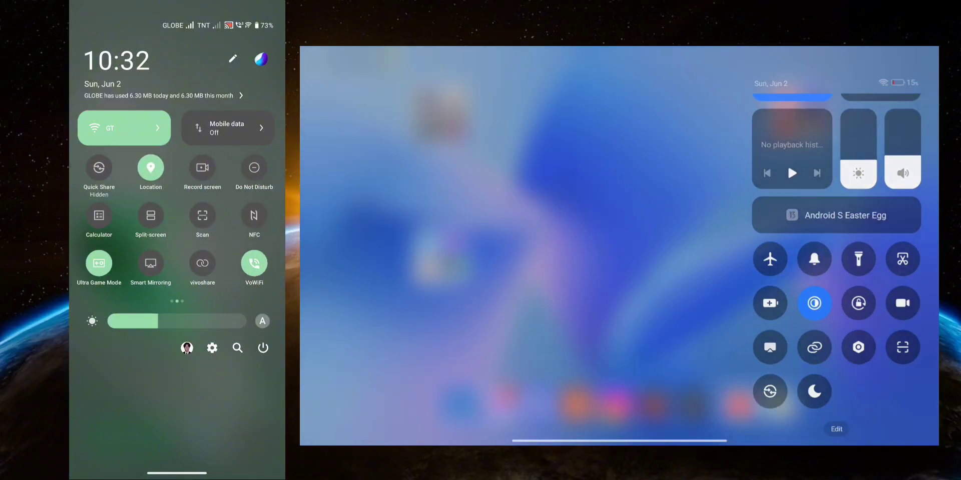
click(98, 166)
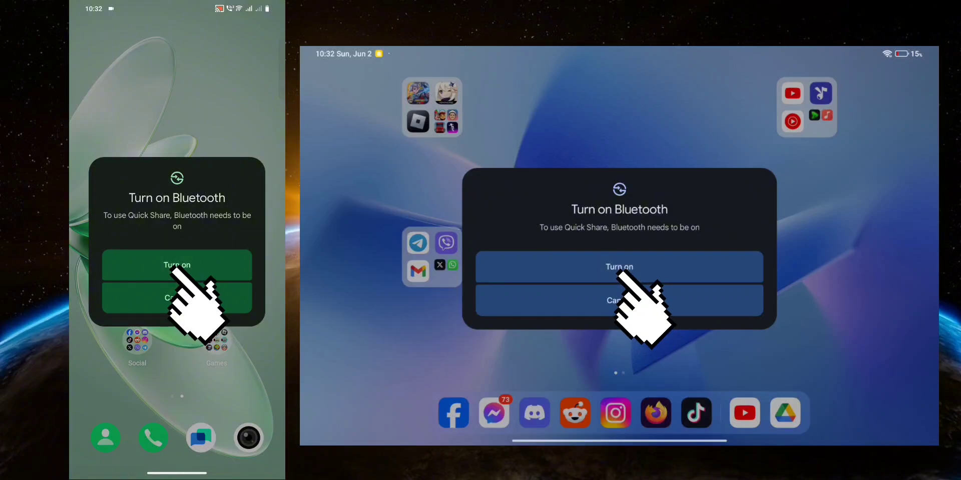
- Allow Bluetooth in the Turn on Bluetooth prompt so Quick Share can run
click(618, 267)
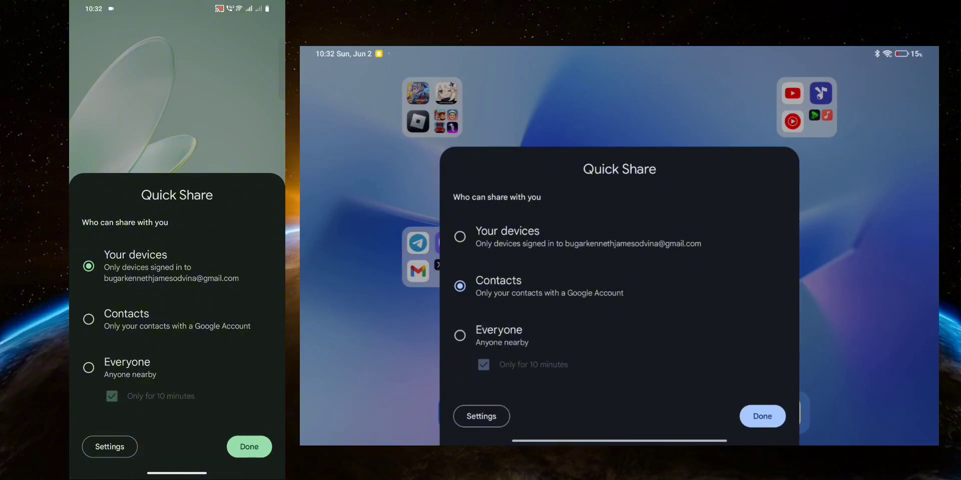
- Set the tablet's visibility to Everyone for 10 minutes and confirm with Done
click(461, 335)
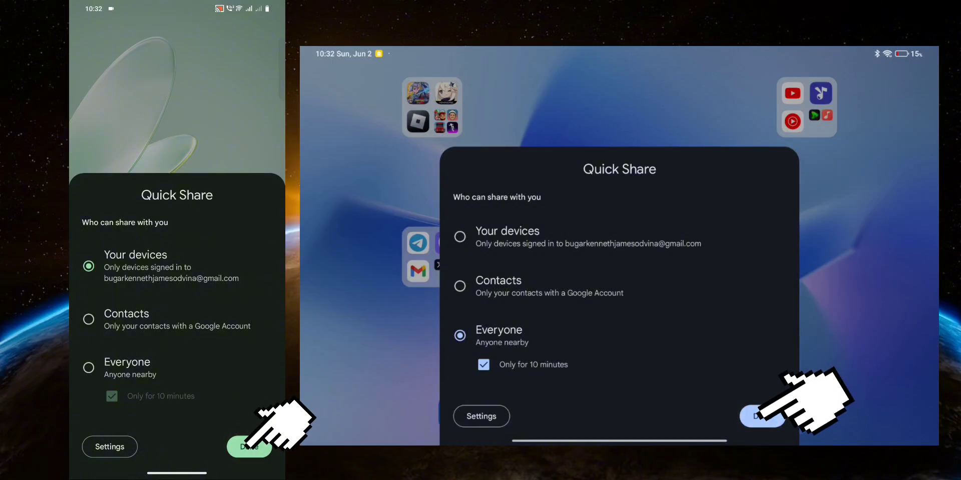
click(761, 415)
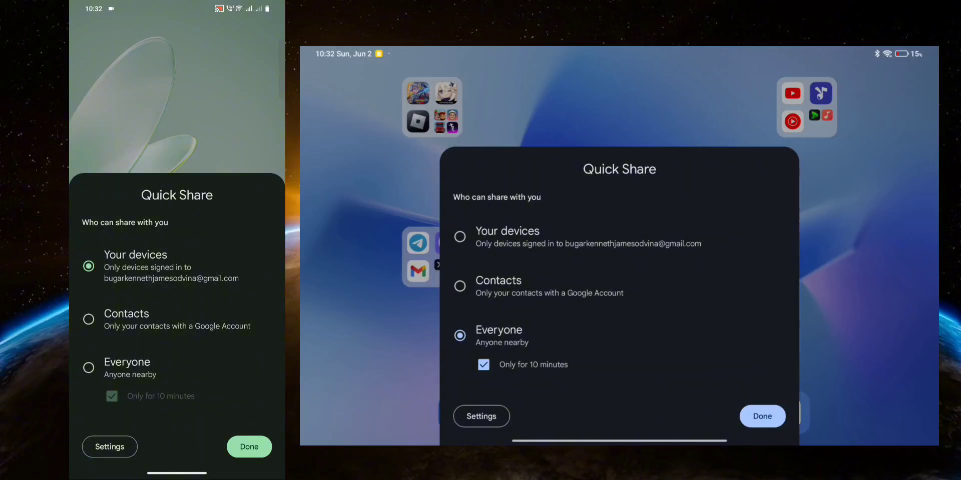
click(761, 415)
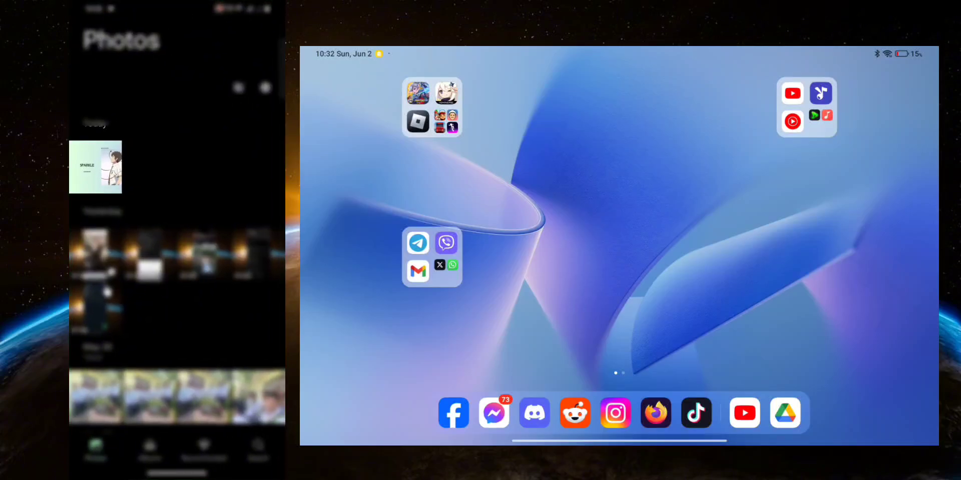
- Open the SPARKLE photo and choose Quick Share from its share sheet
click(95, 166)
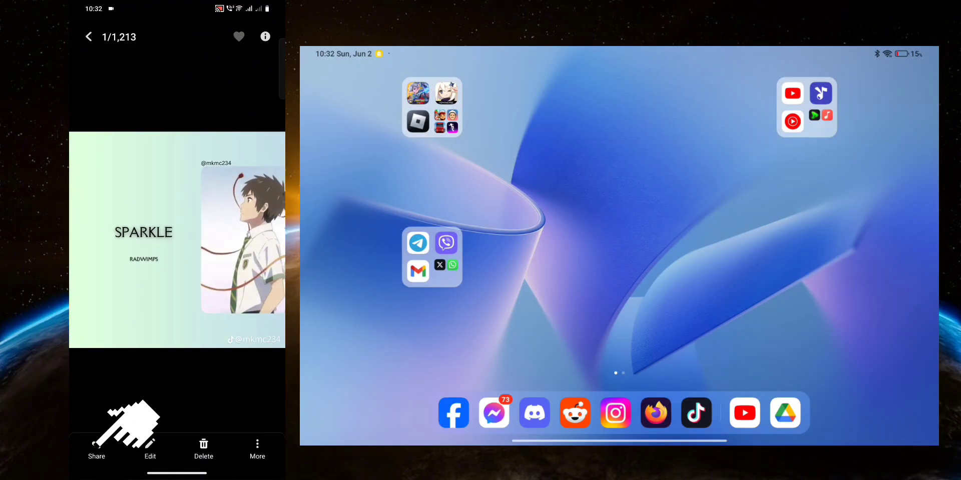
click(96, 450)
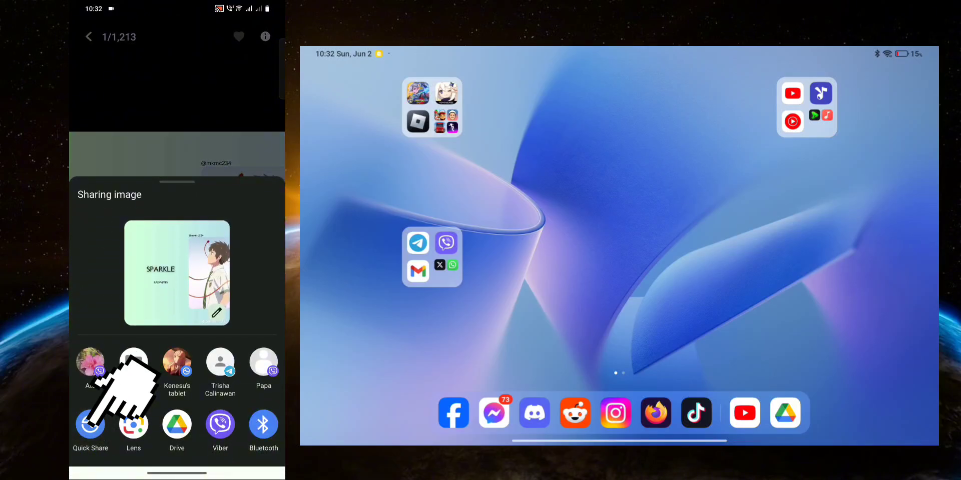
click(90, 426)
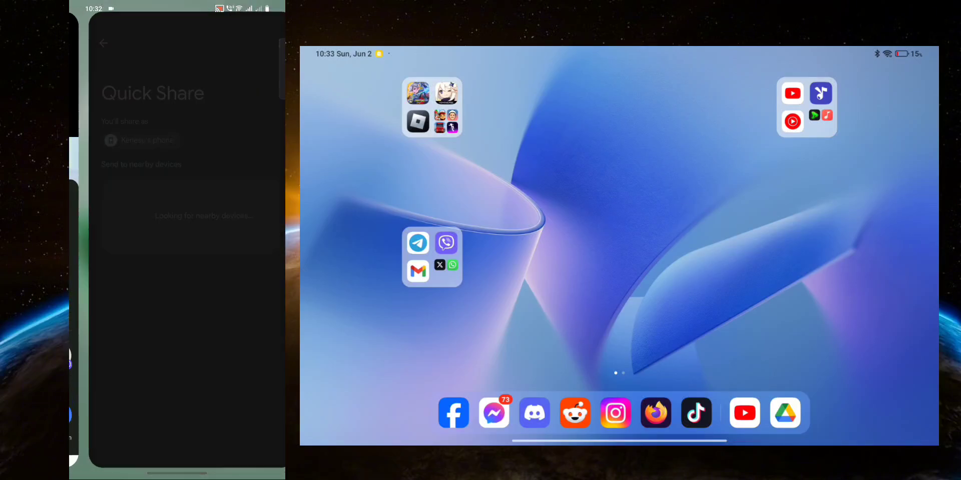